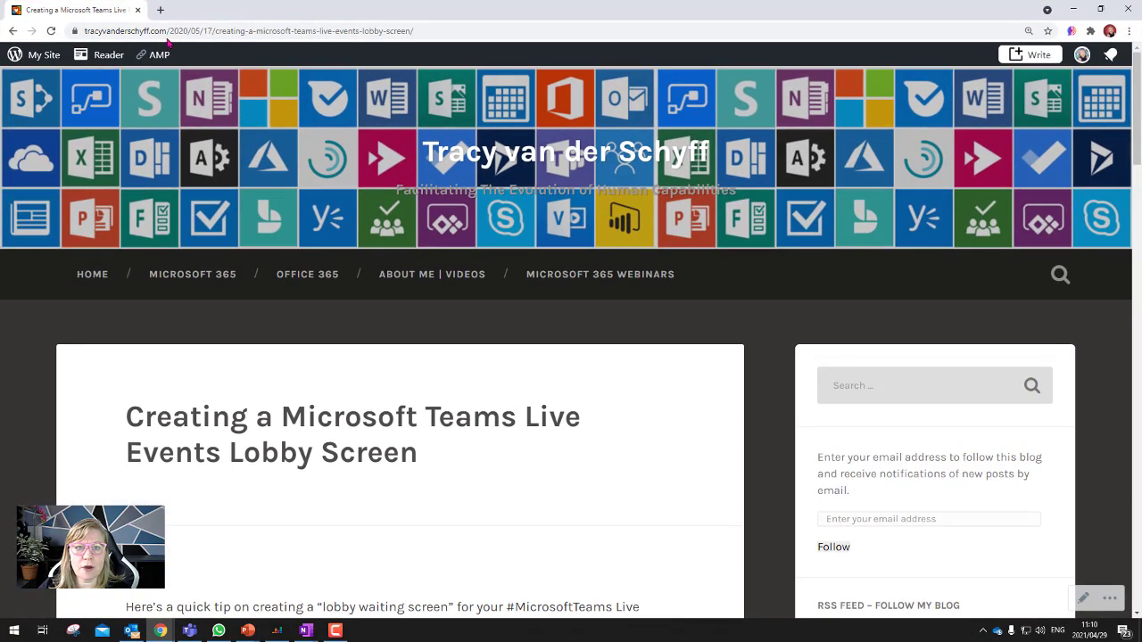
Review the lobby slide, then switch to the Countdown 15 min GIF Slides presentation.
scroll("down", 3)
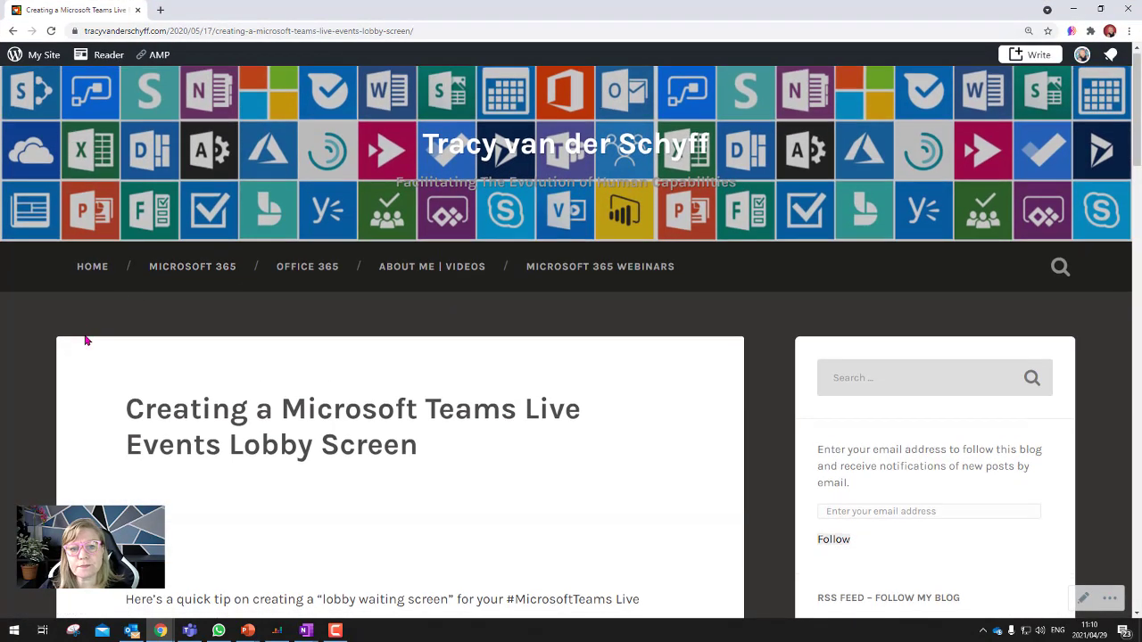
scroll("down", 3)
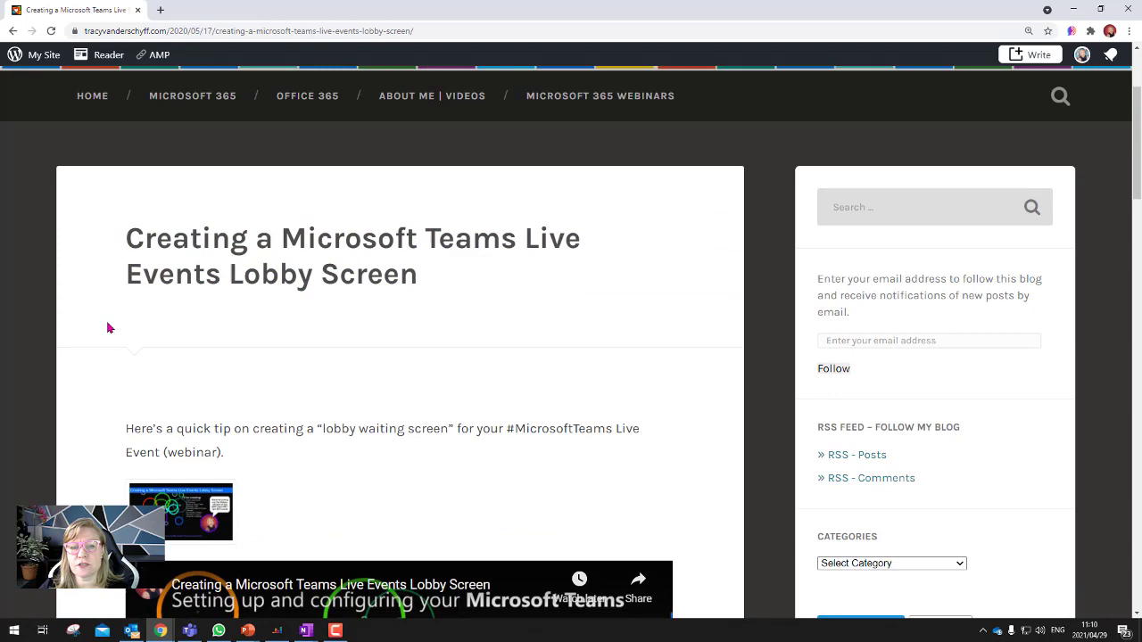
scroll("down", 3)
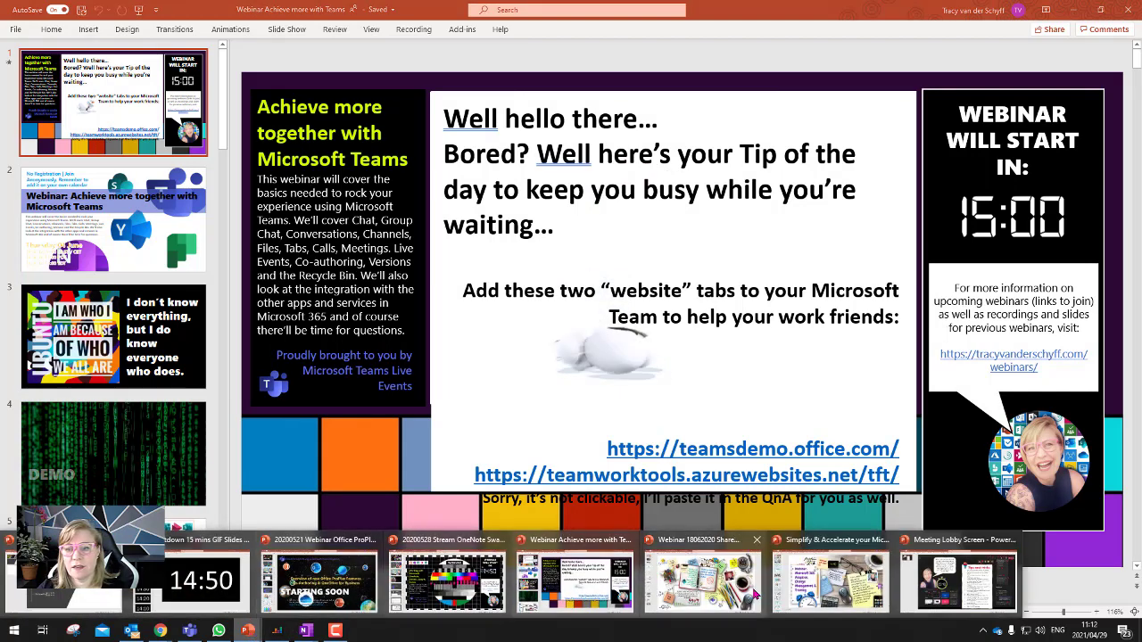
left_click(703, 582)
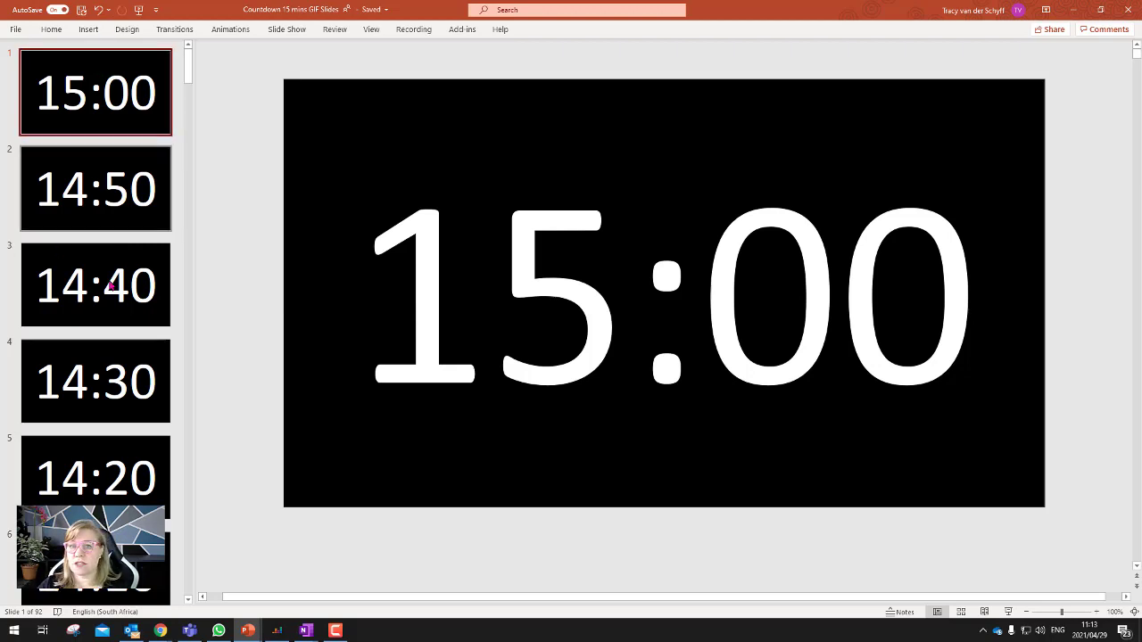
left_click(97, 187)
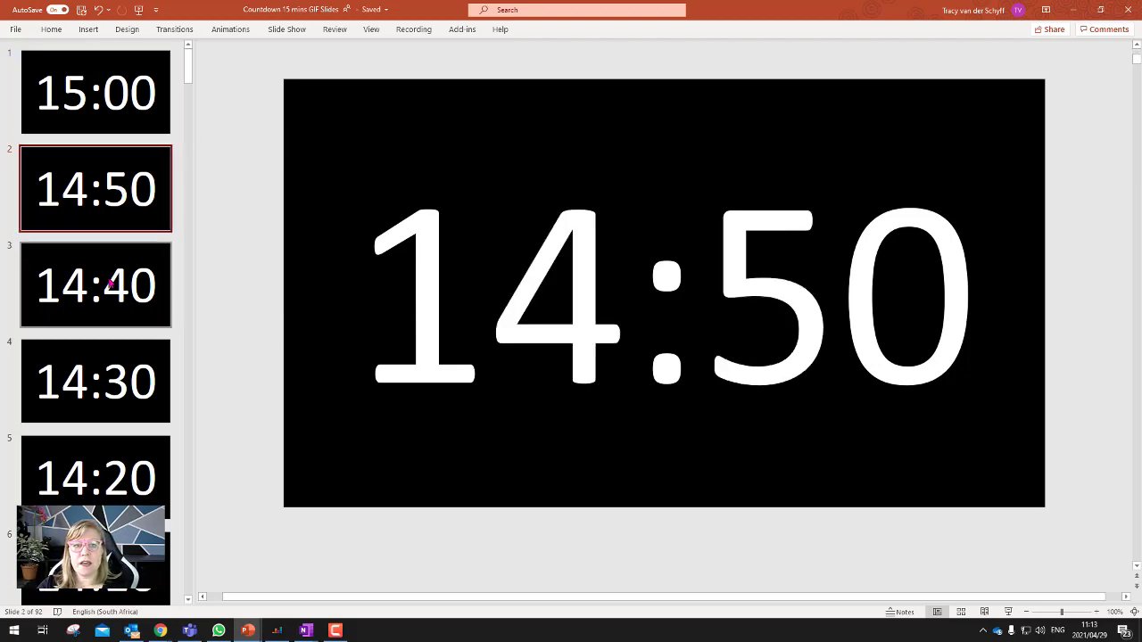
left_click(97, 382)
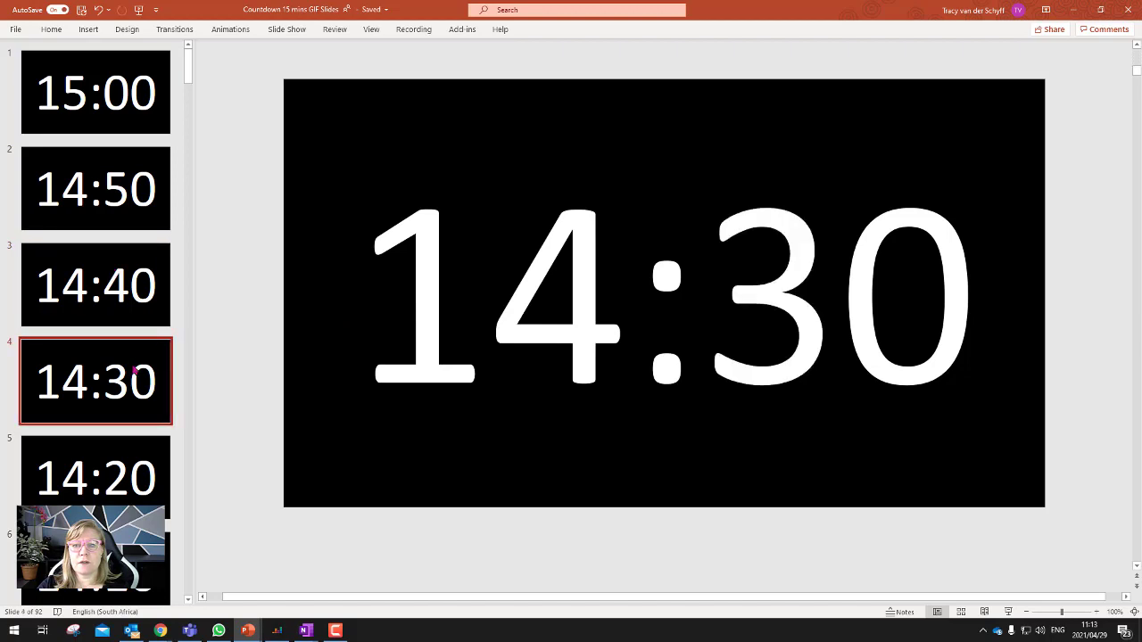
left_click(96, 474)
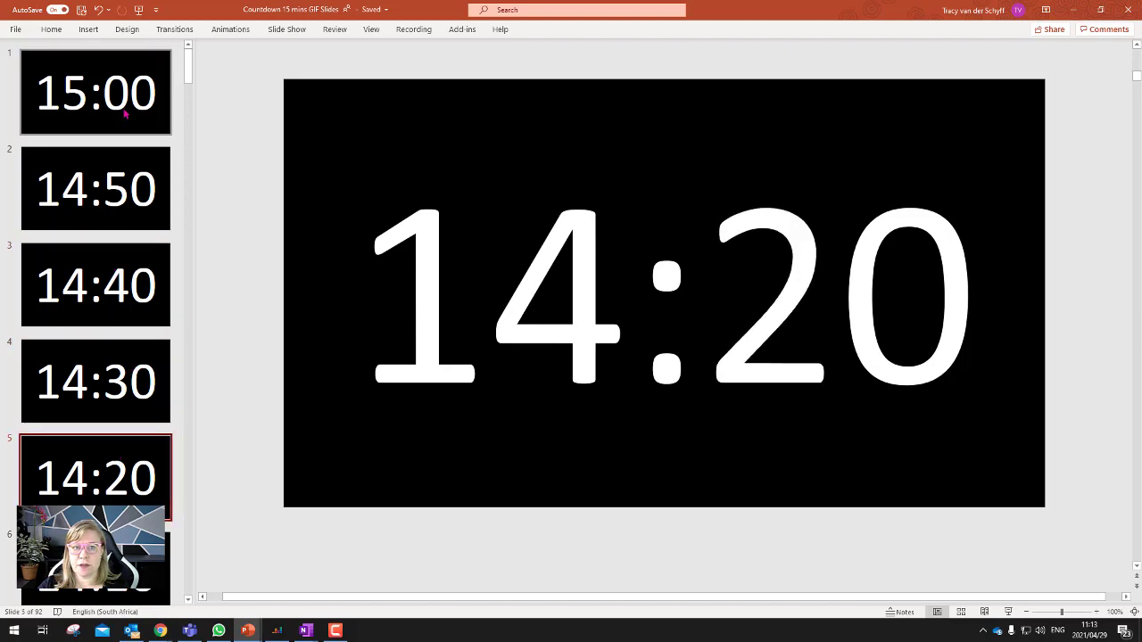
left_click(97, 382)
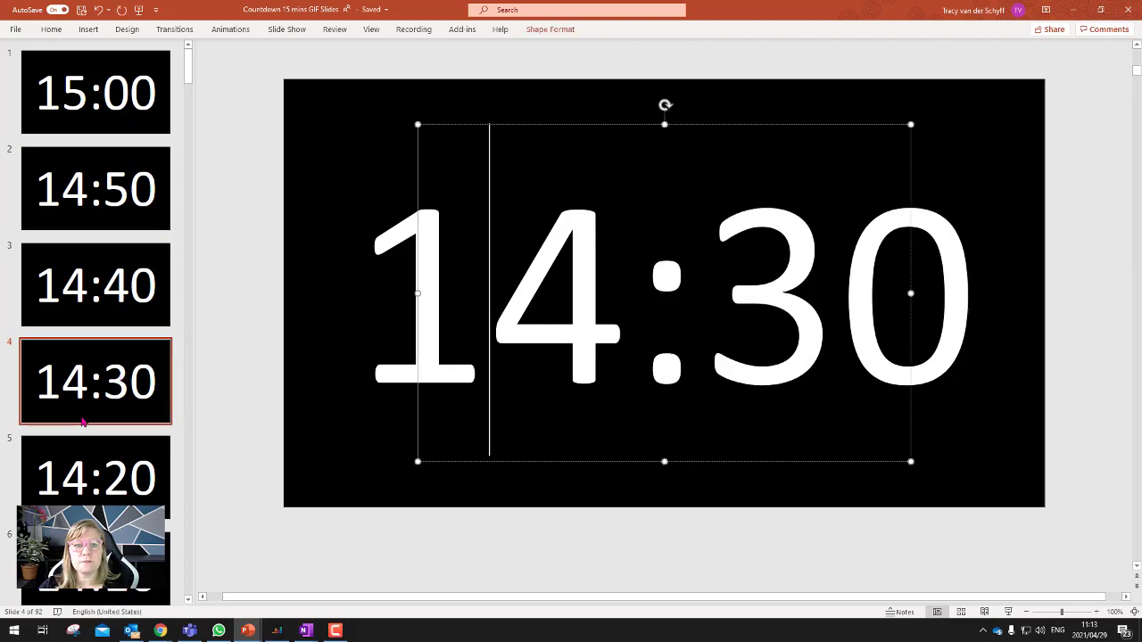
scroll("down", 3)
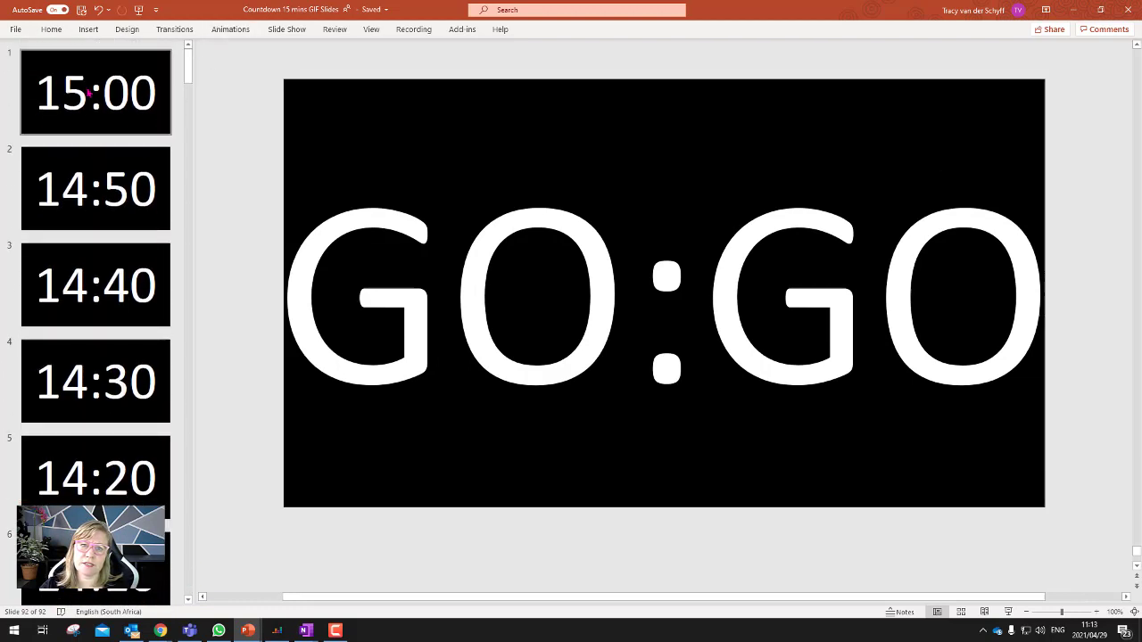
left_click(97, 93)
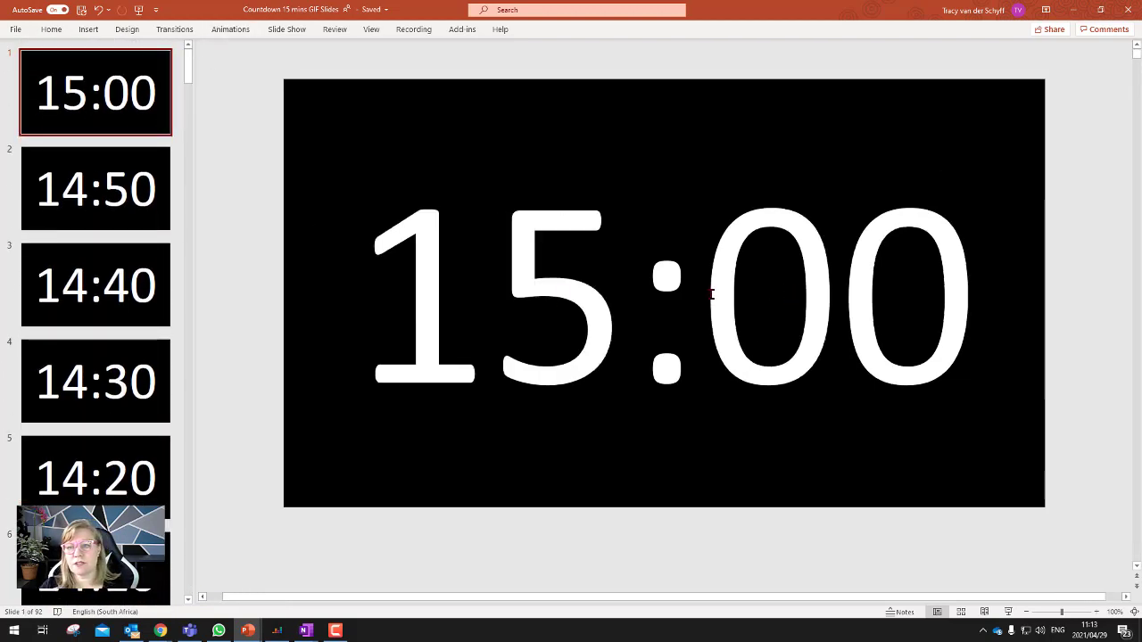
left_click(96, 189)
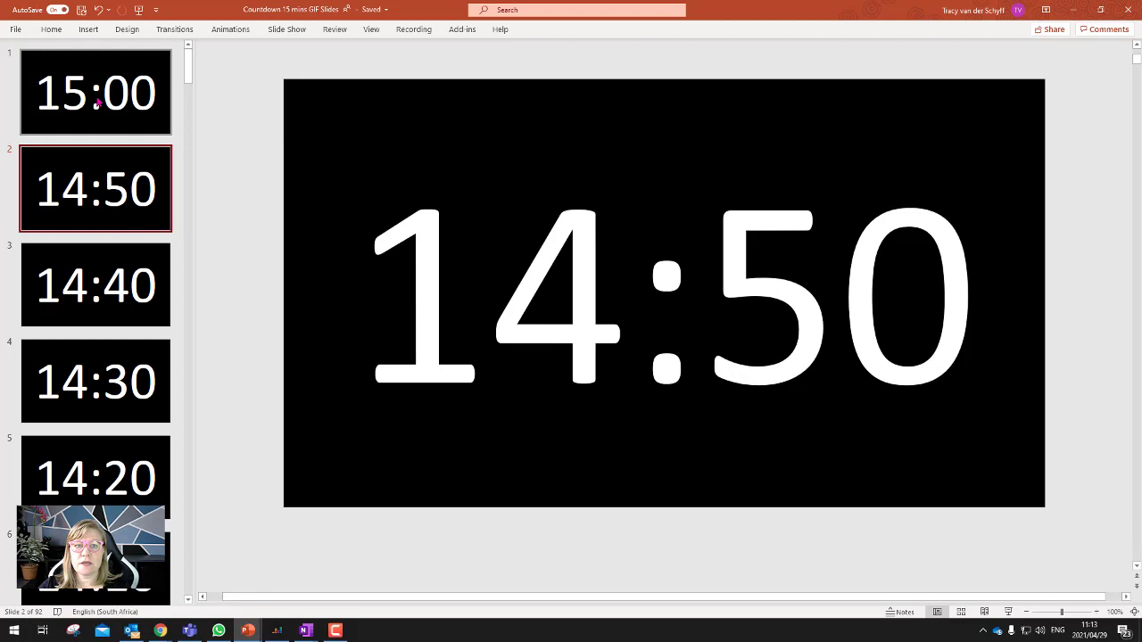
left_click(97, 382)
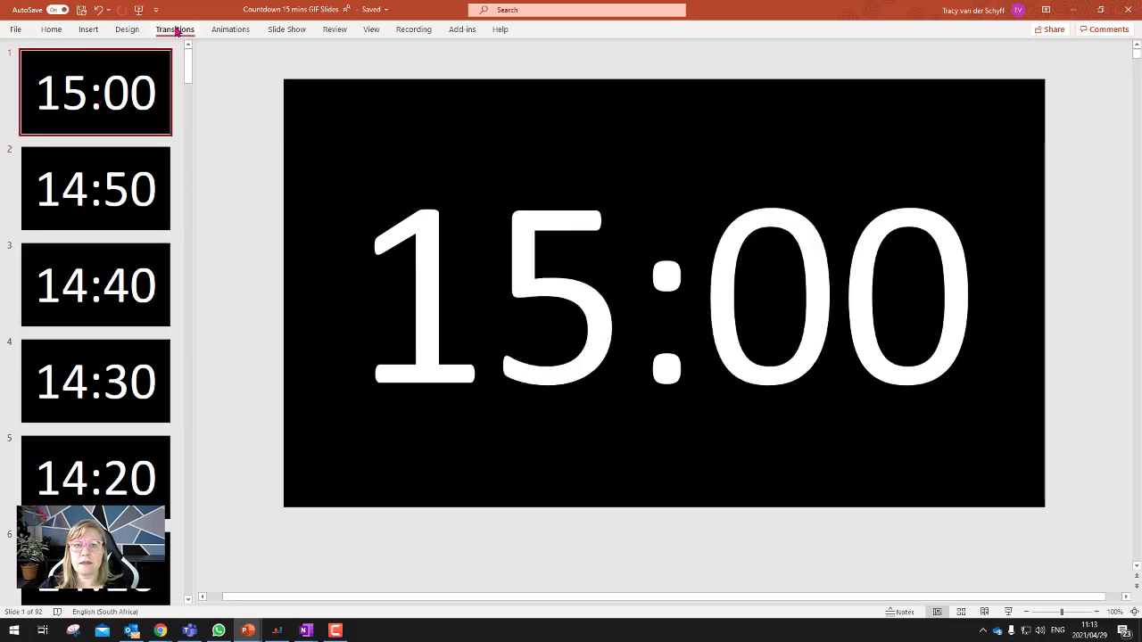
left_click(174, 28)
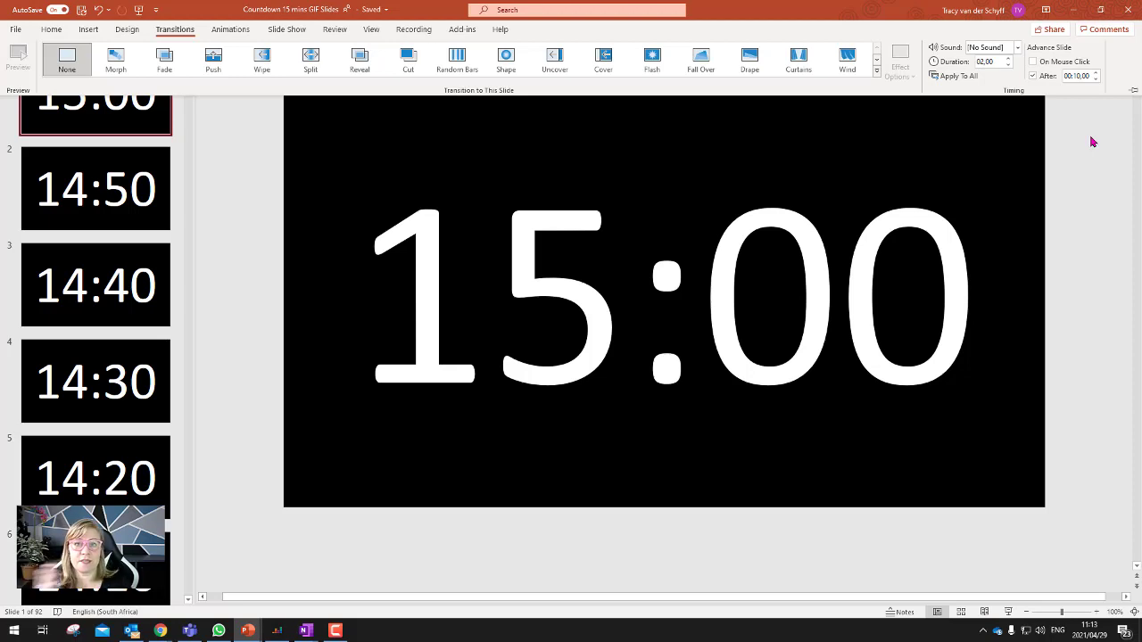
mouse_move(978, 130)
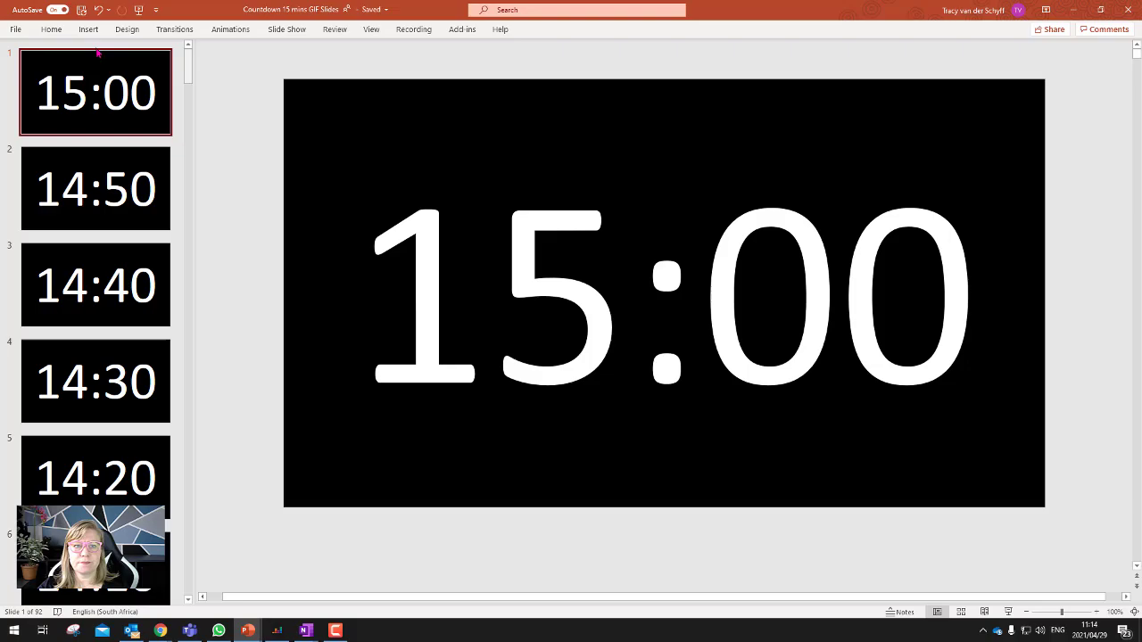
Go to File > Save a Copy and expand the file-type list of export formats.
left_click(15, 28)
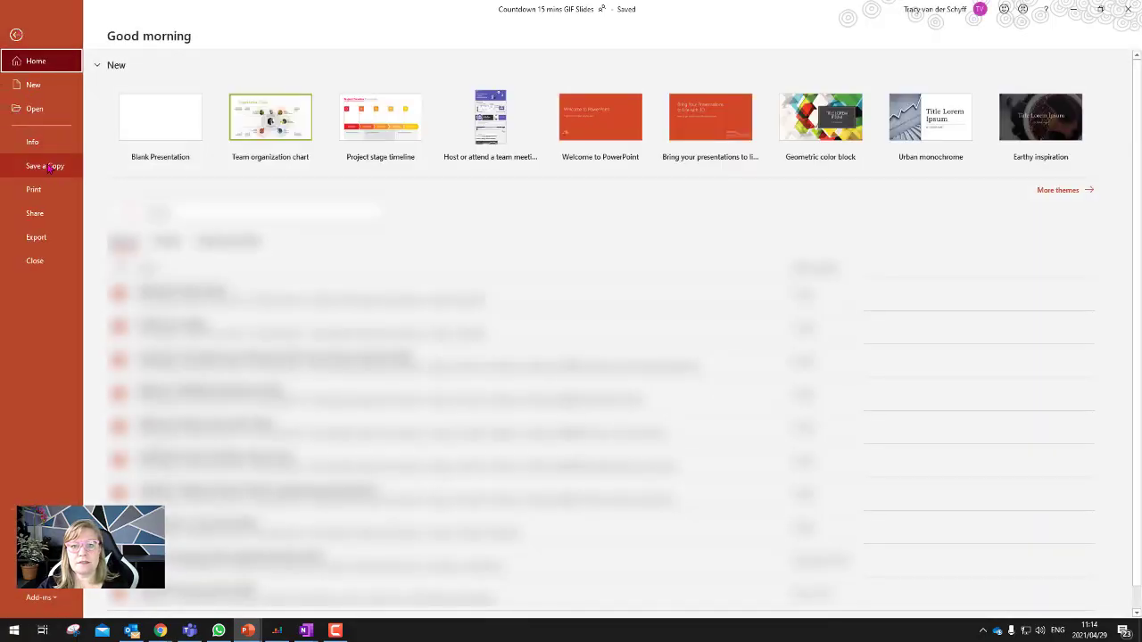
left_click(45, 165)
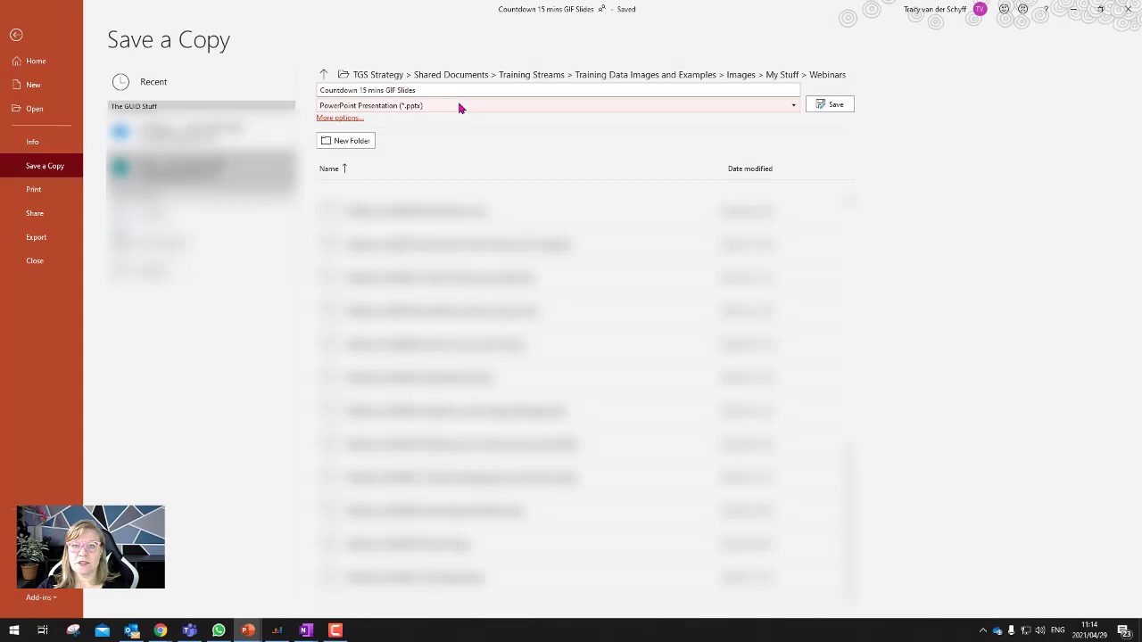
left_click(557, 103)
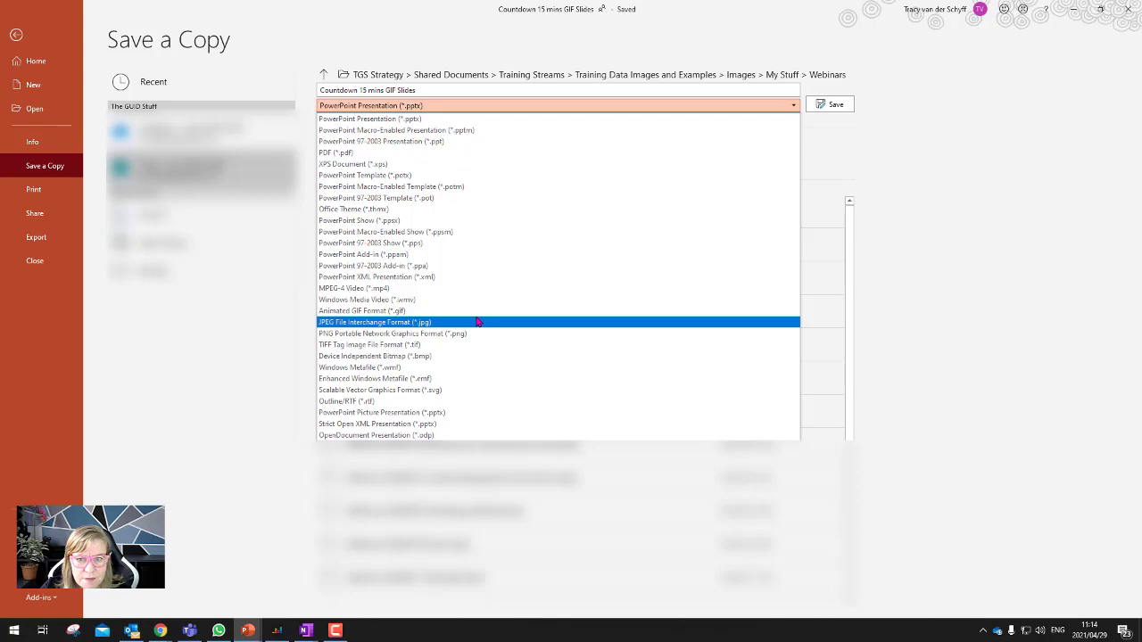
mouse_move(360, 310)
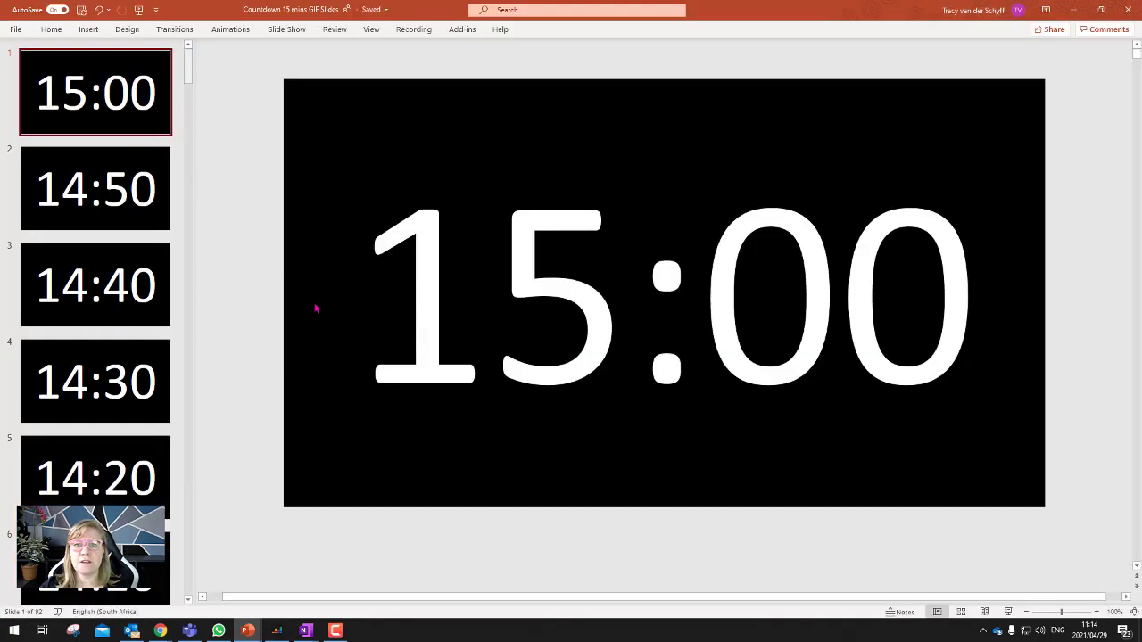
mouse_move(254, 253)
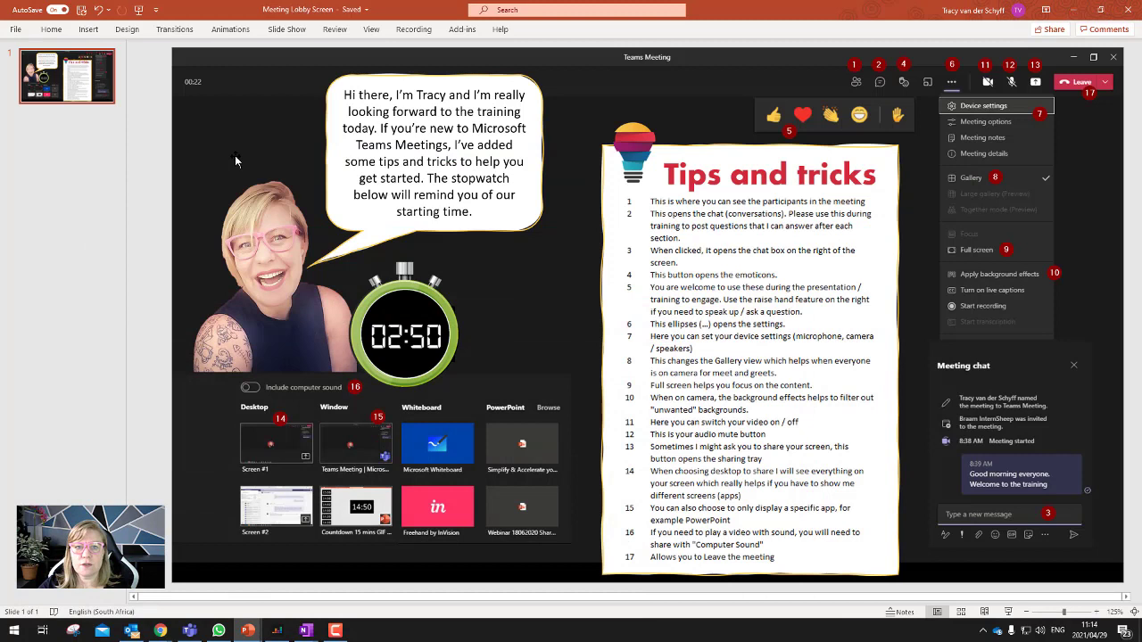
left_click(236, 259)
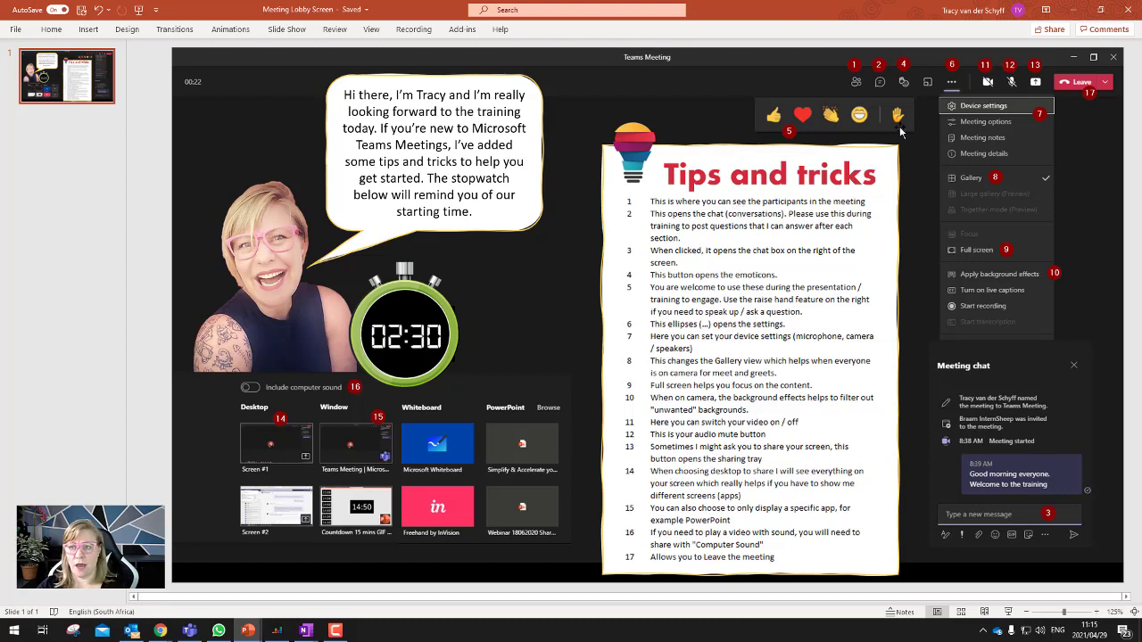
mouse_move(954, 431)
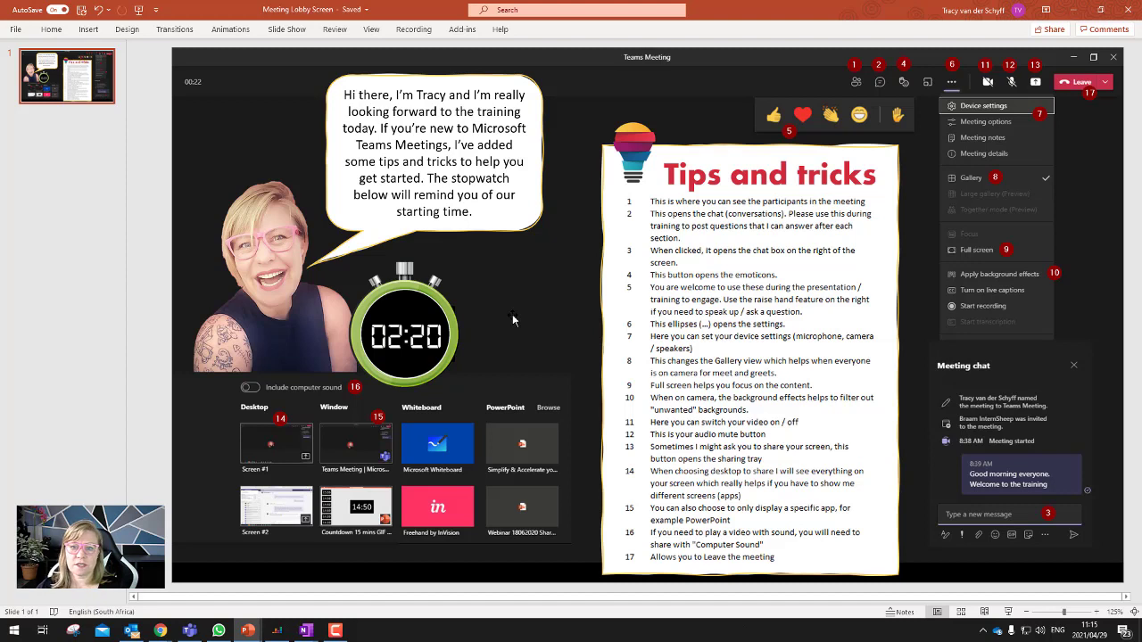
left_click(403, 335)
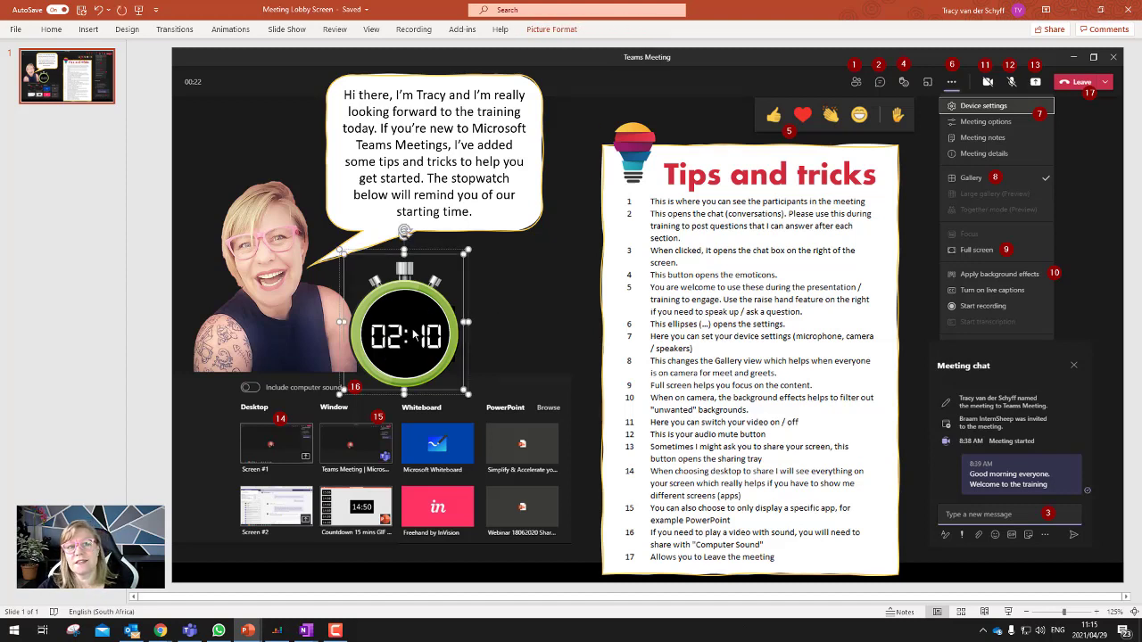
mouse_move(158, 189)
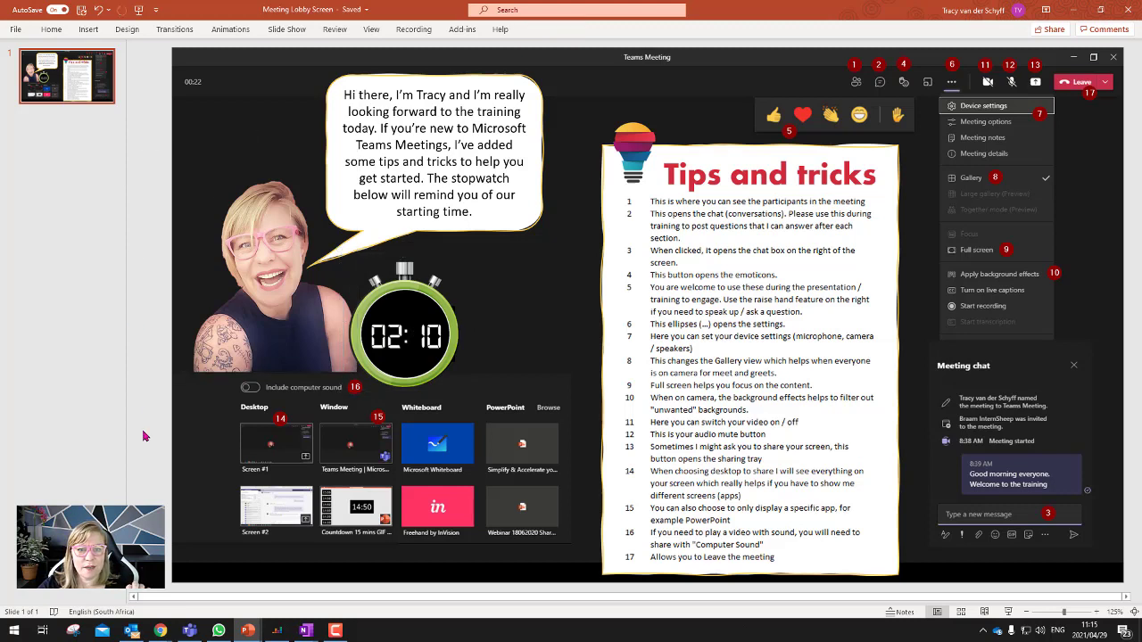
left_click(403, 335)
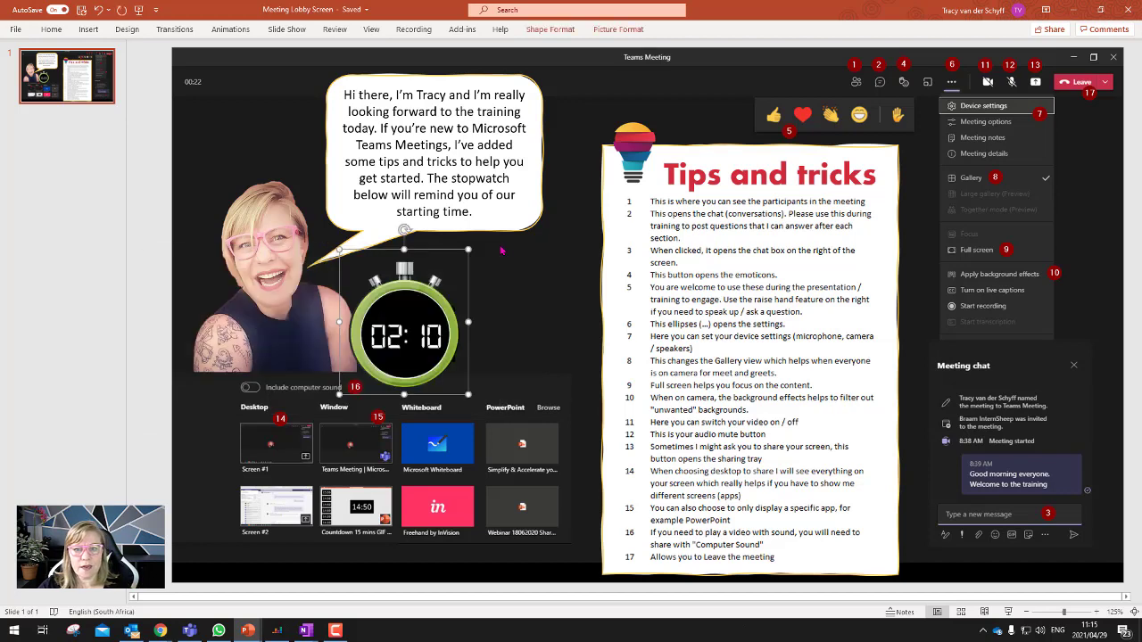
Add a new slide after the lobby slide and pull apart the pasted stopwatch pieces on it.
right_click(68, 75)
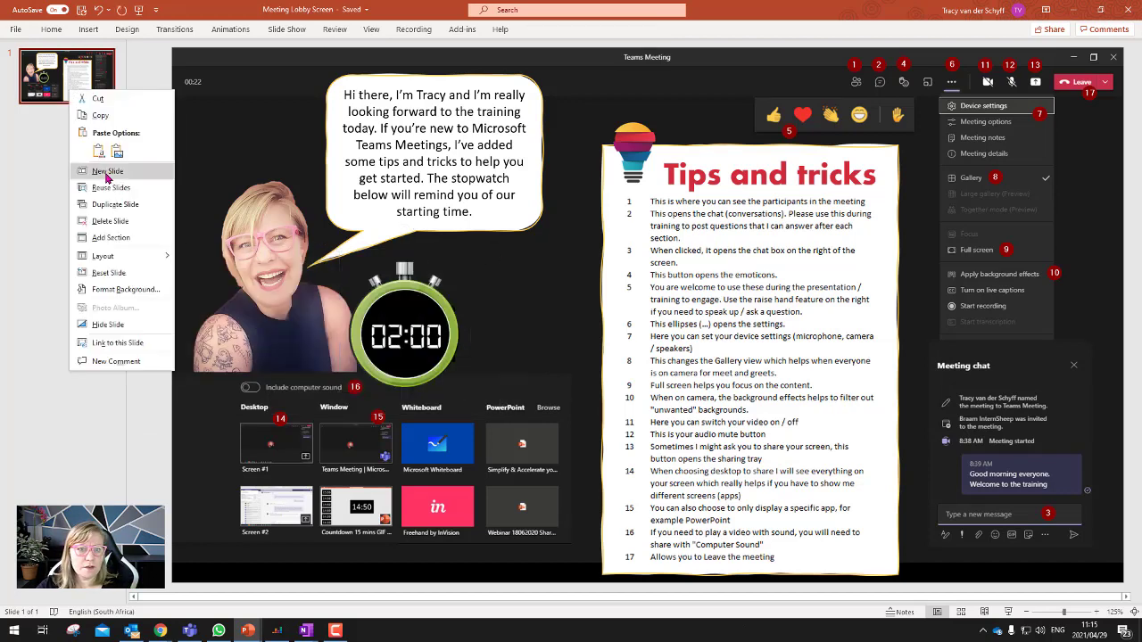
left_click(107, 171)
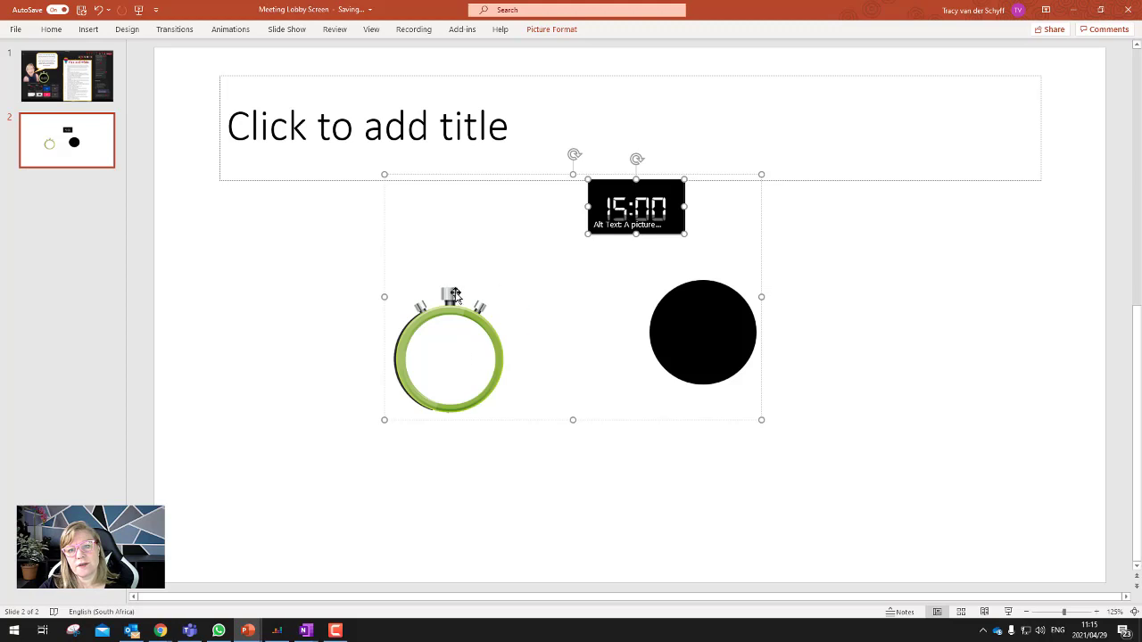
left_click_drag(635, 207, 702, 347)
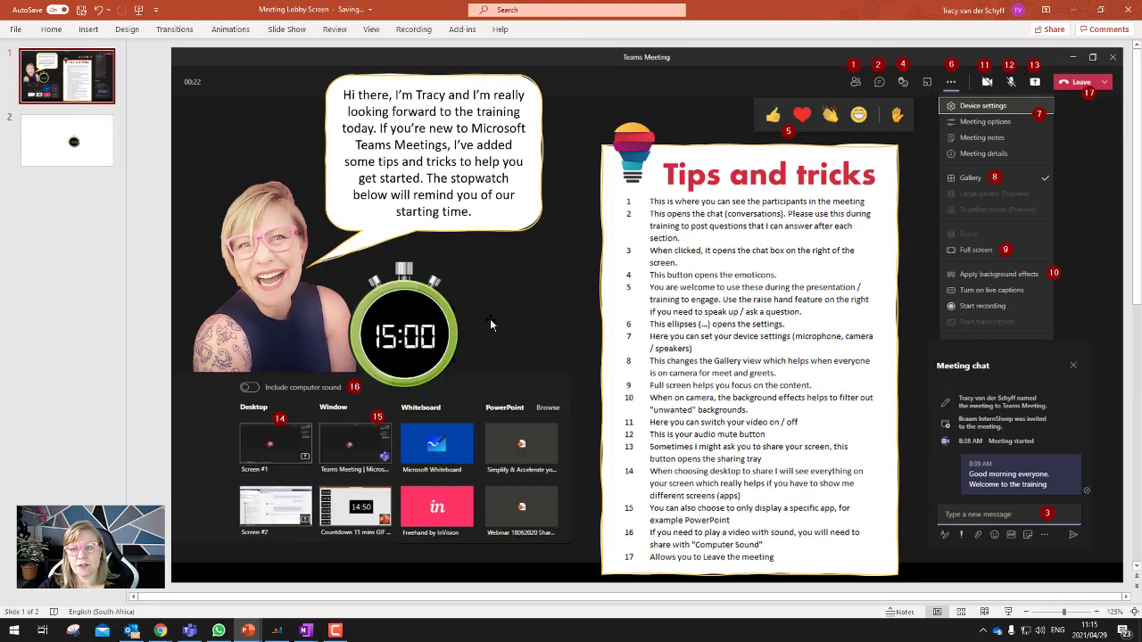
mouse_move(503, 325)
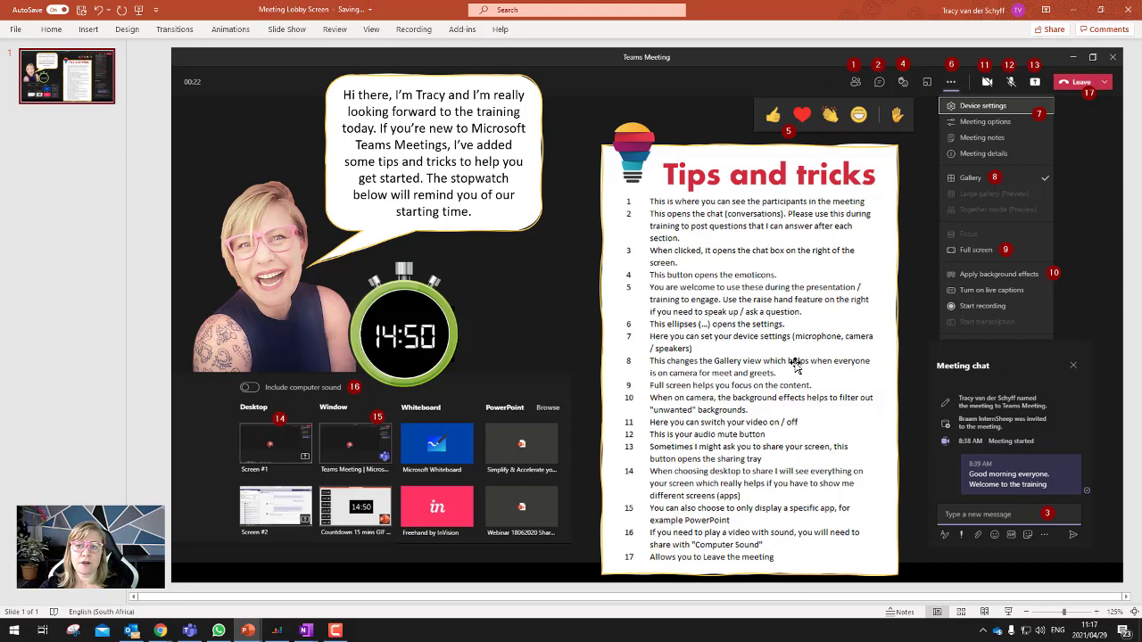
mouse_move(642, 354)
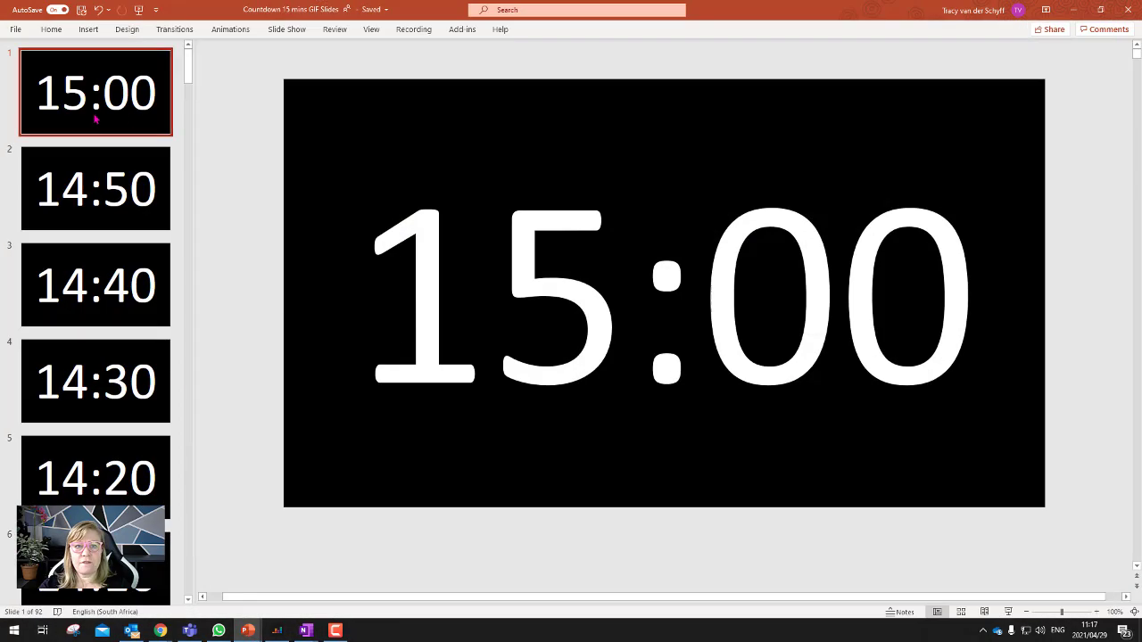
Select the 14:00 countdown slide and show its transition advancing automatically after 00:10.00.
scroll("down", 3)
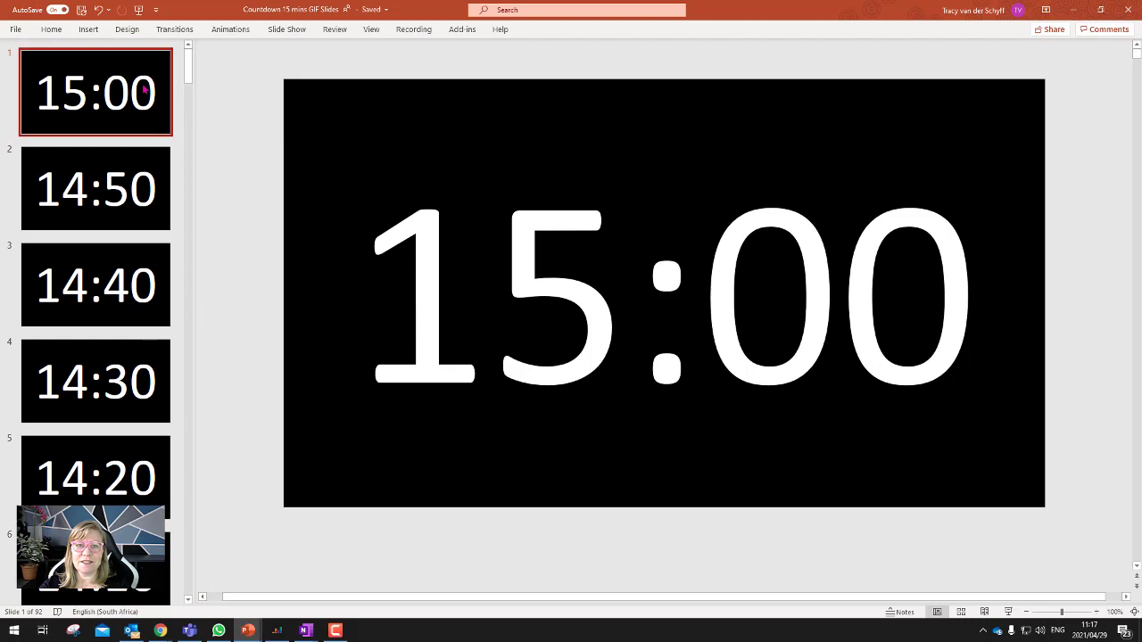
left_click(97, 286)
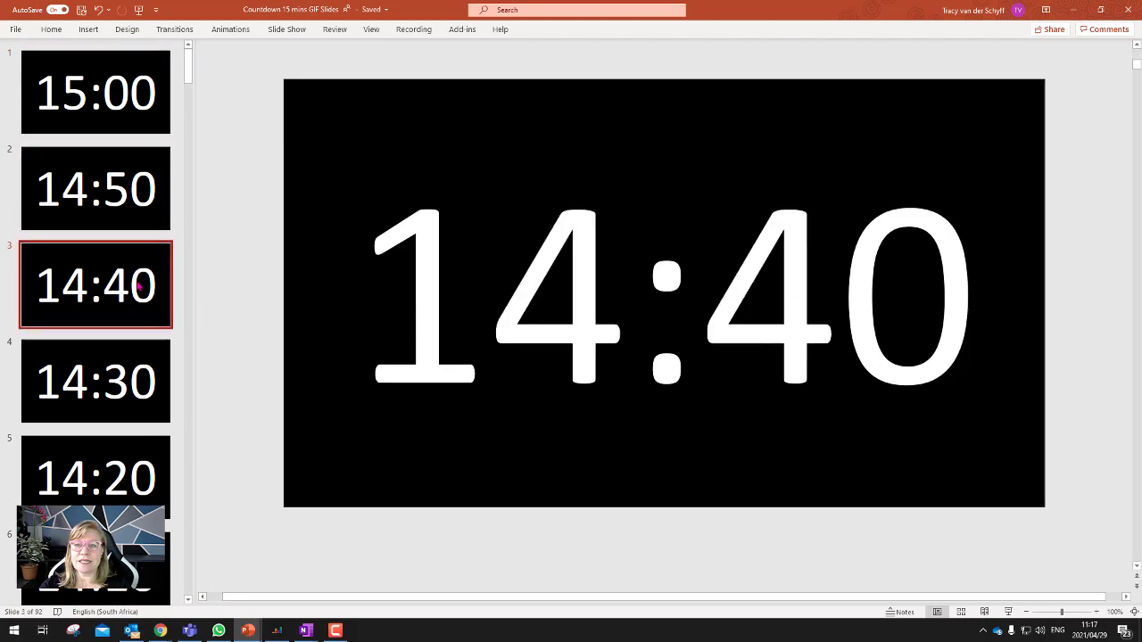
left_click(97, 478)
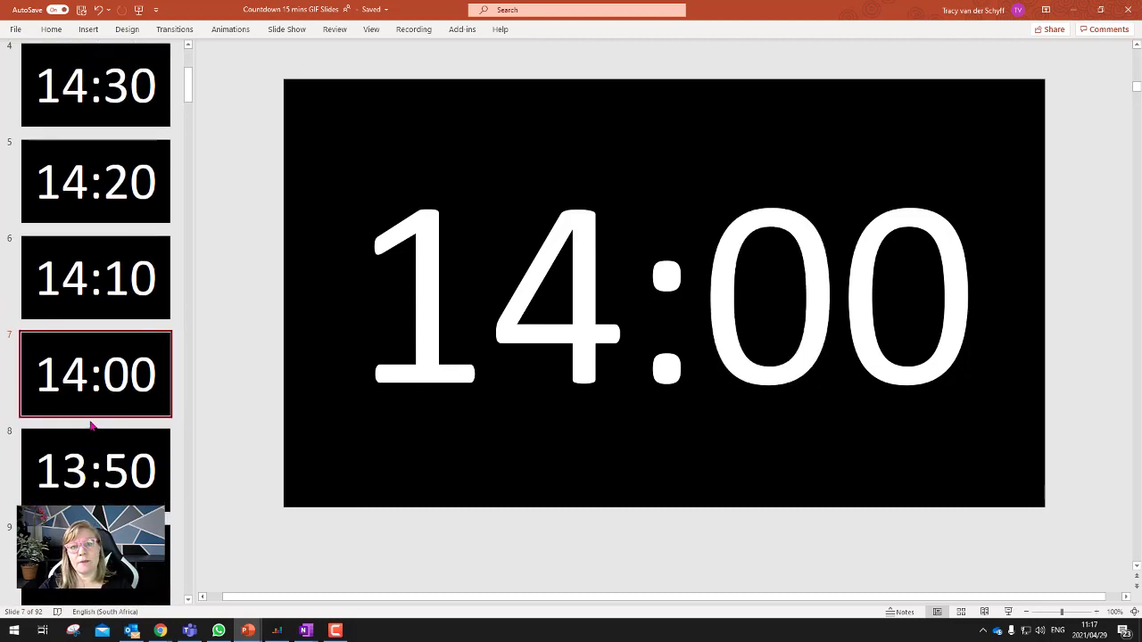
left_click(175, 29)
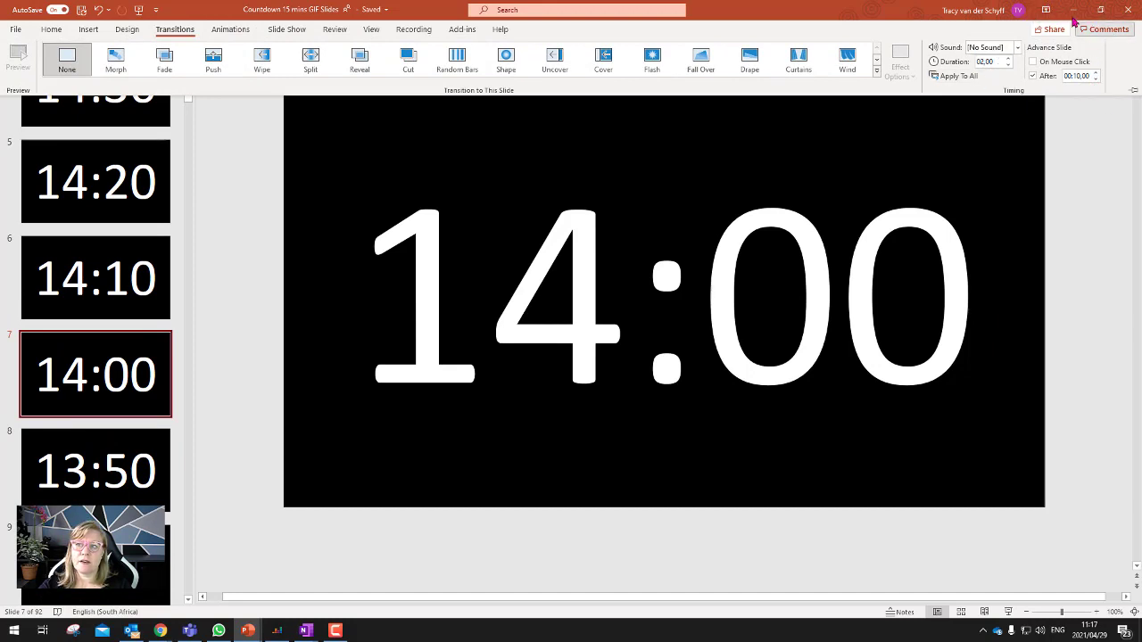
mouse_move(250, 160)
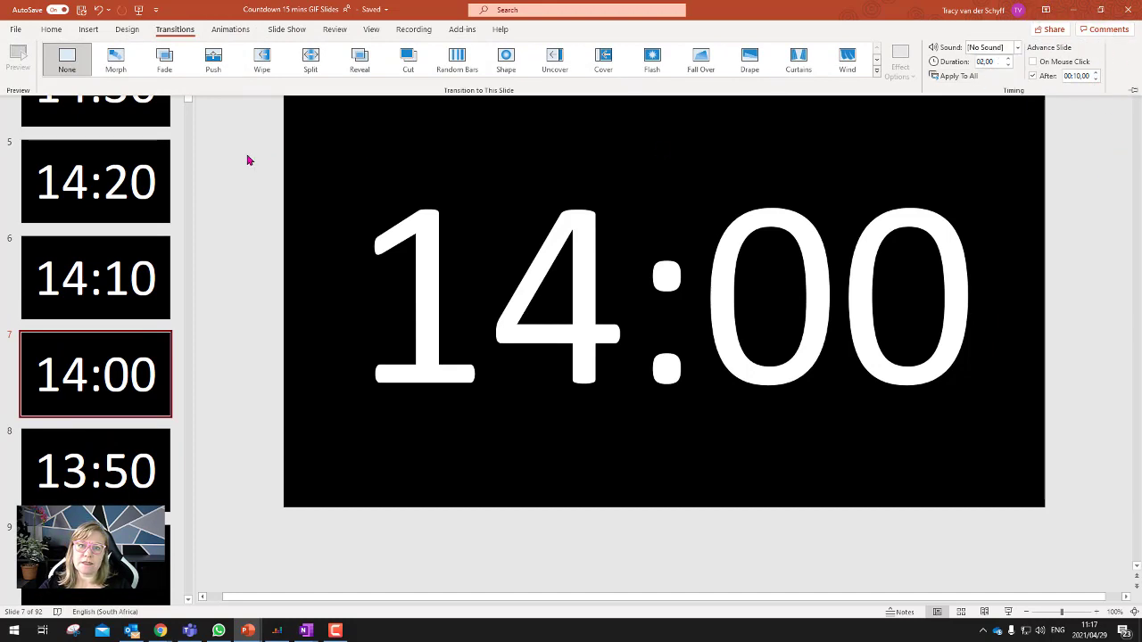